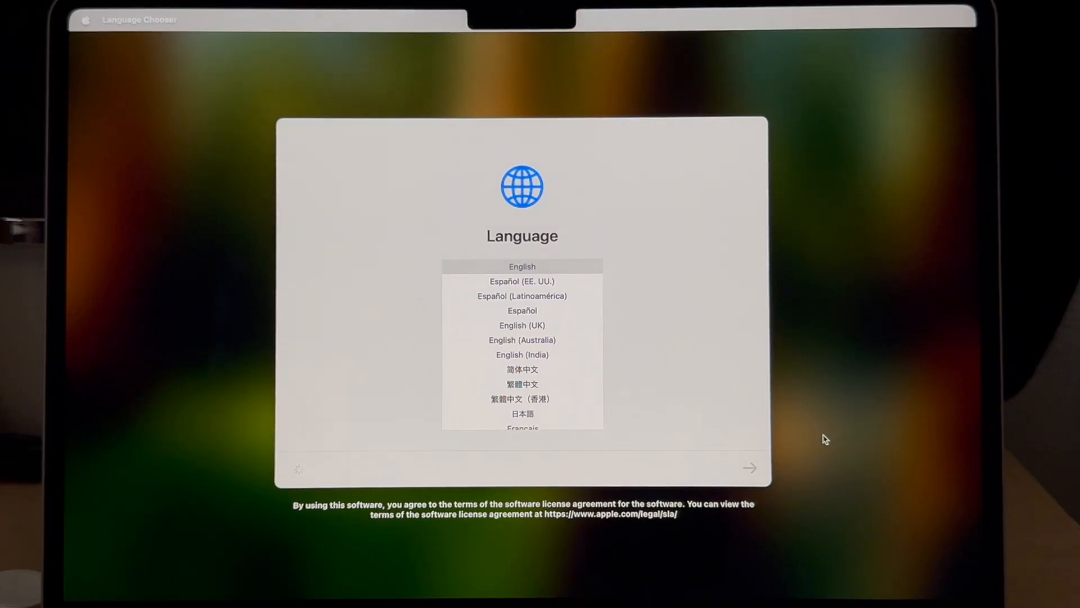
# - Continue with English and United States, choose transfer from a Mac, and pass Data & Privacy
pyautogui.click(750, 468)
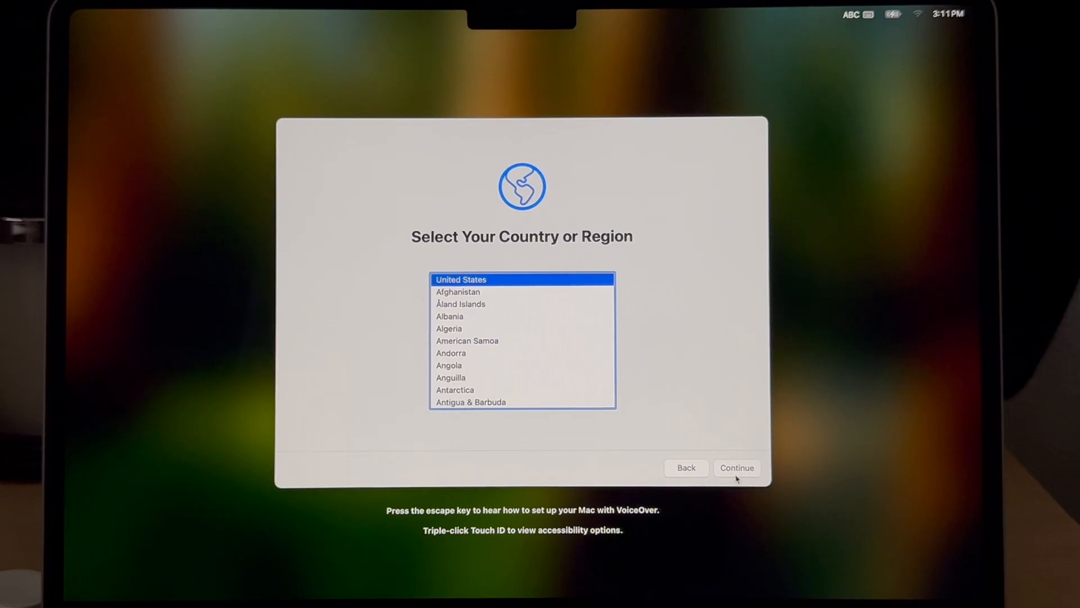
pyautogui.click(737, 467)
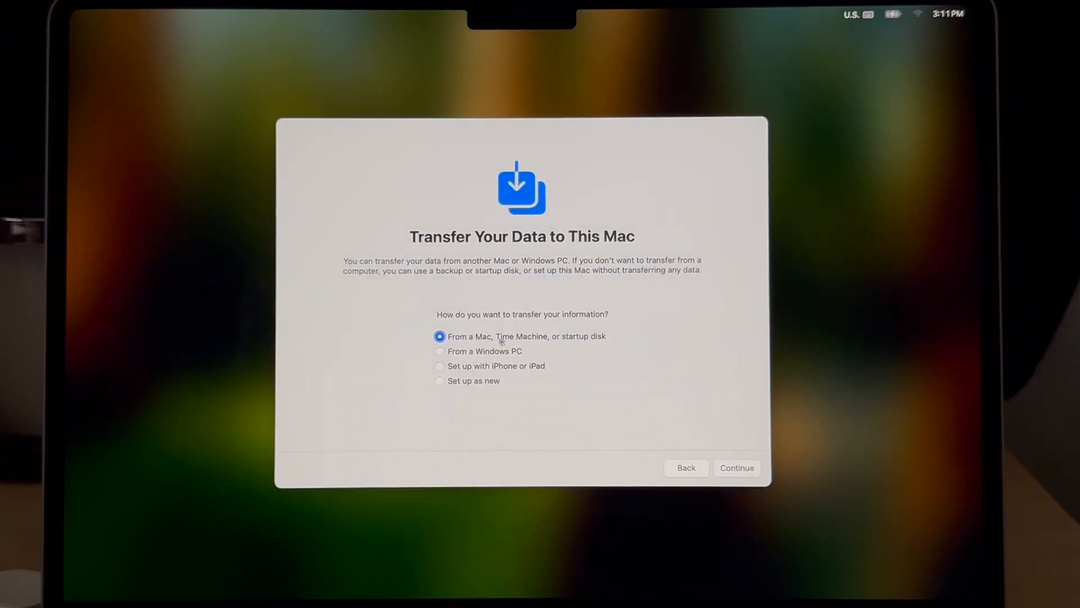
pyautogui.moveTo(726, 388)
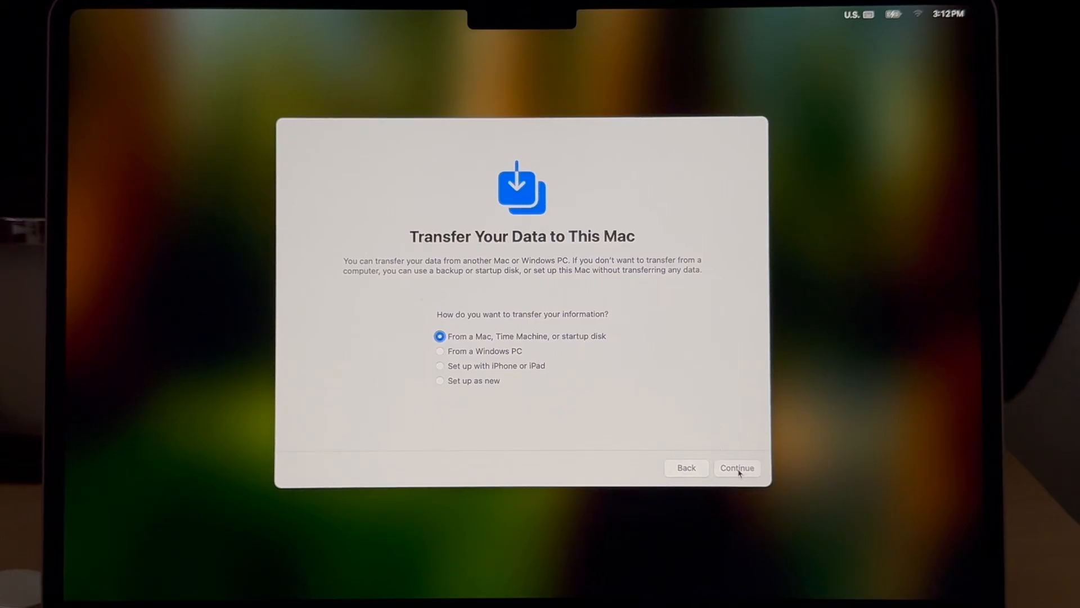
pyautogui.click(737, 467)
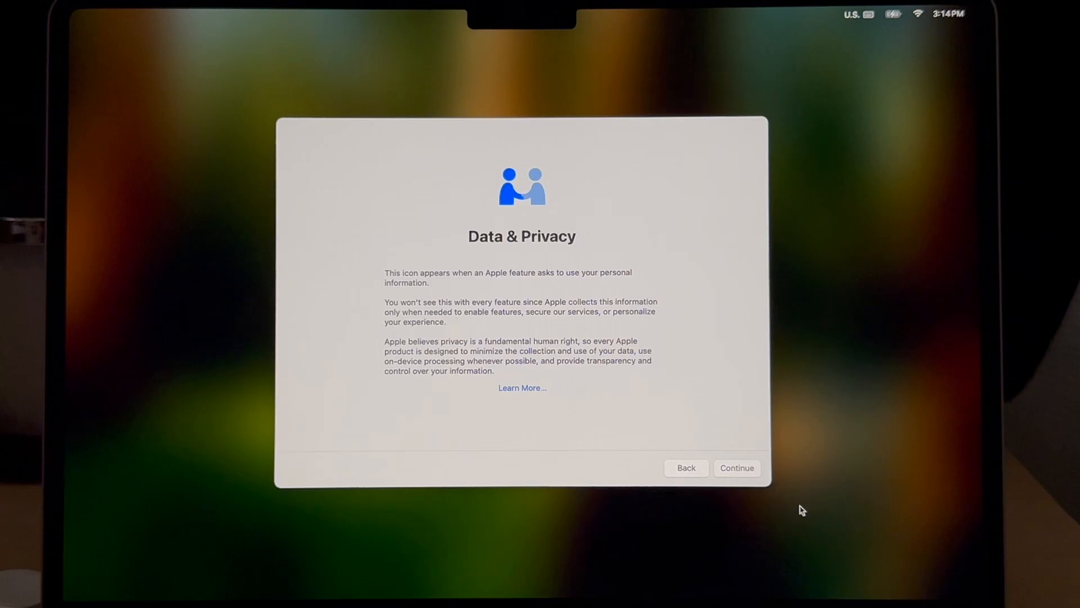
pyautogui.click(737, 467)
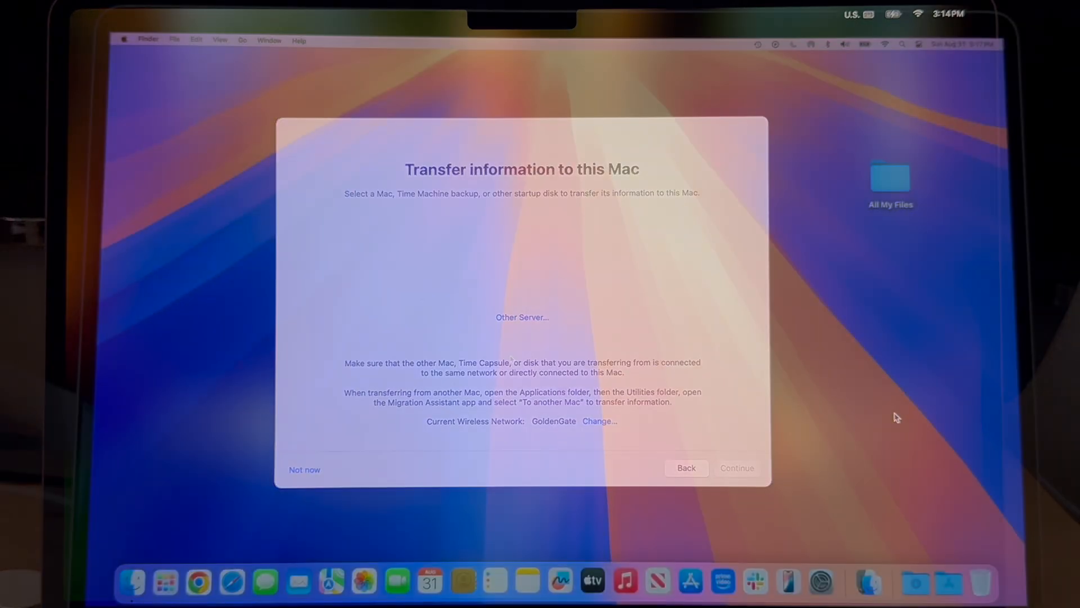
# - Locate Migration Assistant in the Utilities folder via Finder's Go menu
pyautogui.click(304, 469)
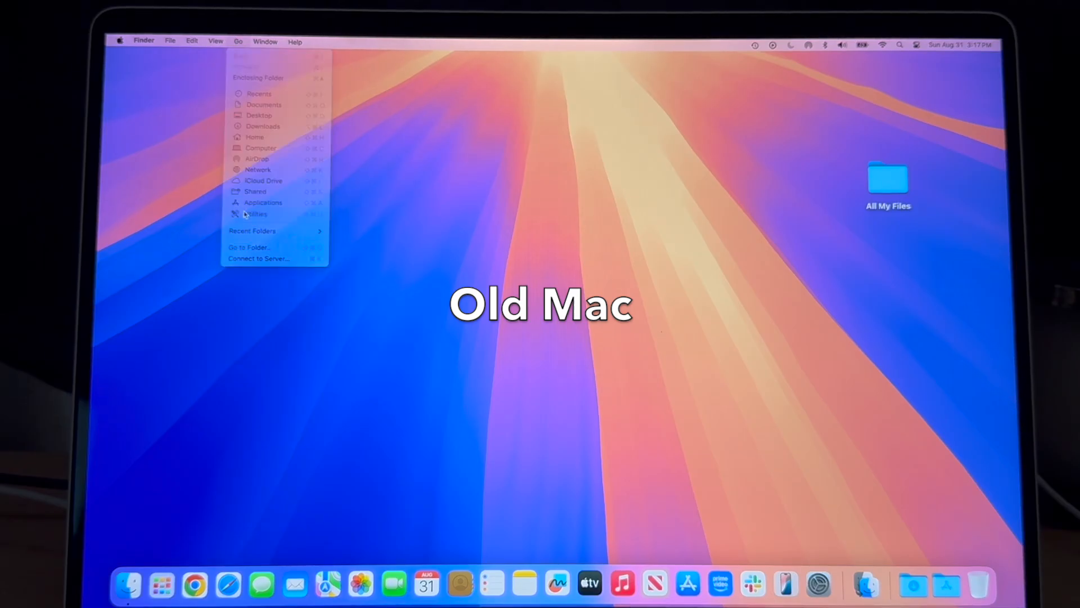
pyautogui.click(256, 214)
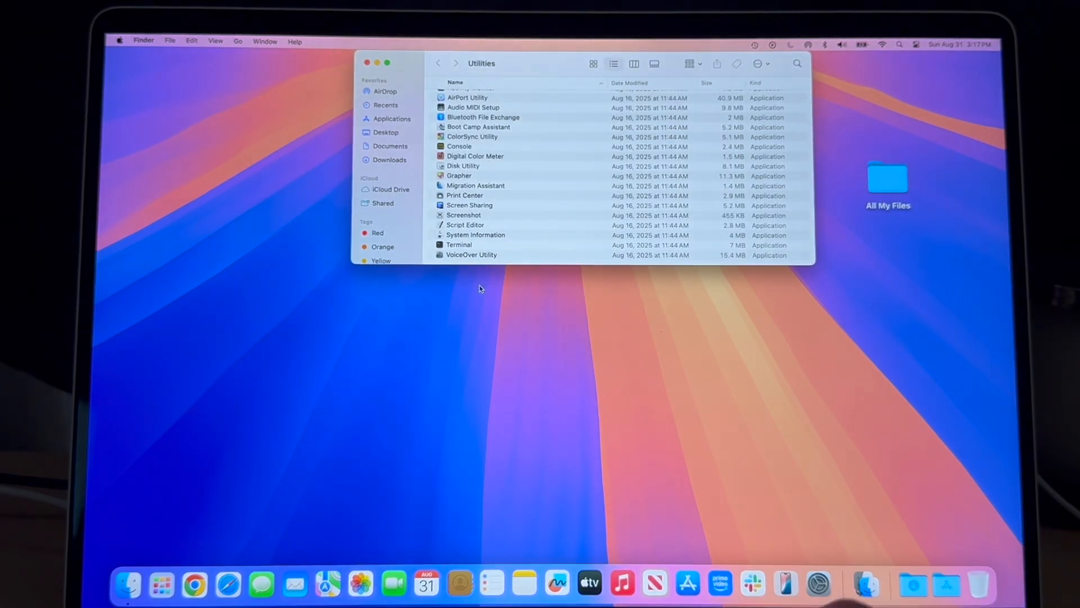
pyautogui.click(475, 184)
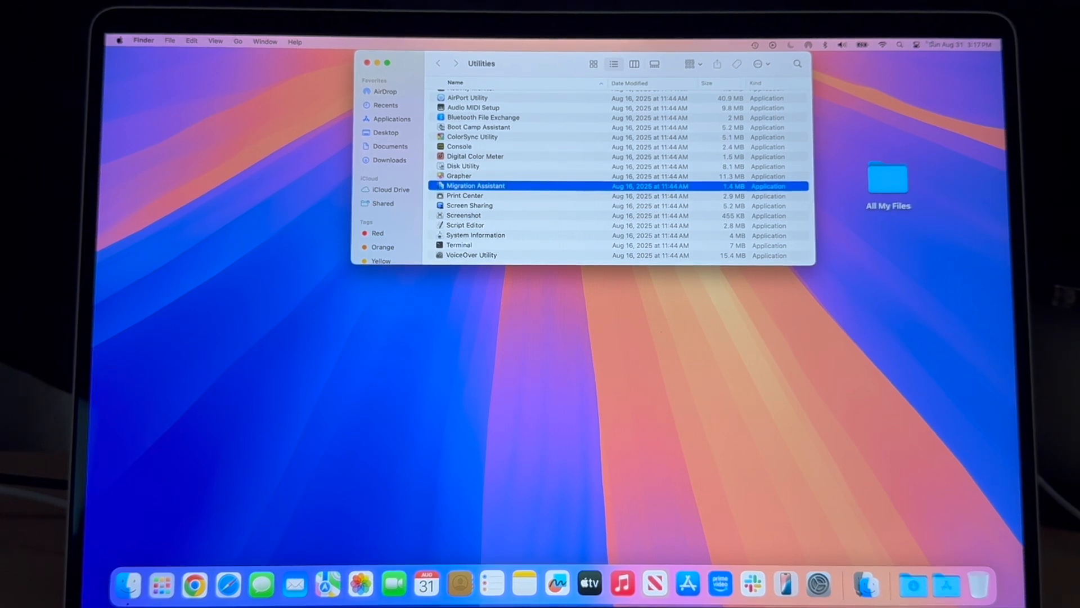
# - Launch Migration Assistant from a Spotlight search for 'migration Assistant'
pyautogui.click(898, 45)
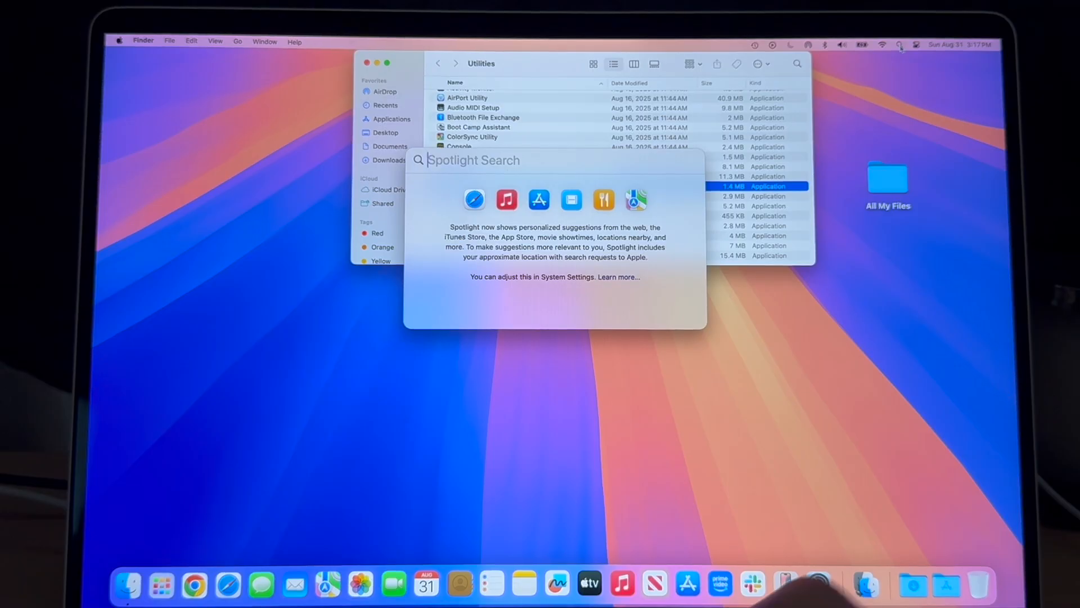
pyautogui.write('migration Assistant')
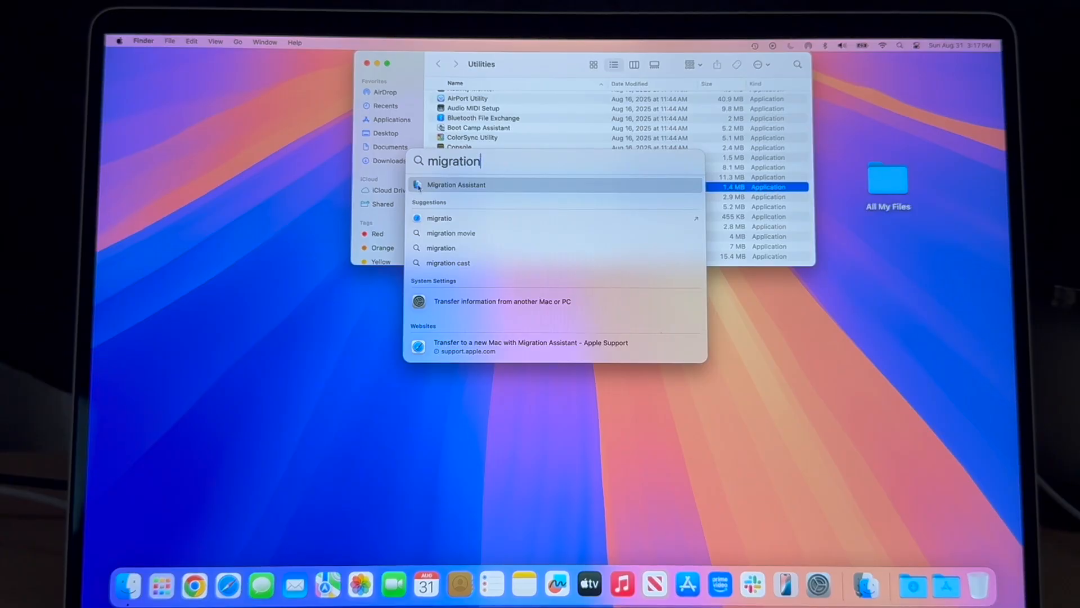
pyautogui.click(456, 185)
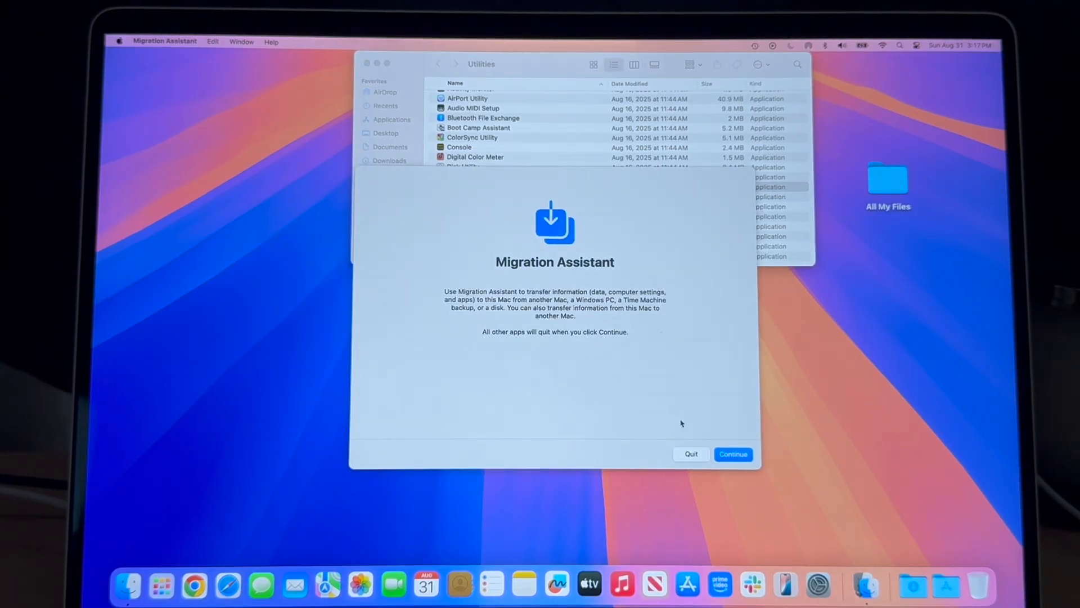
# - Continue past the introduction and authorize changes with the admin password
pyautogui.click(733, 453)
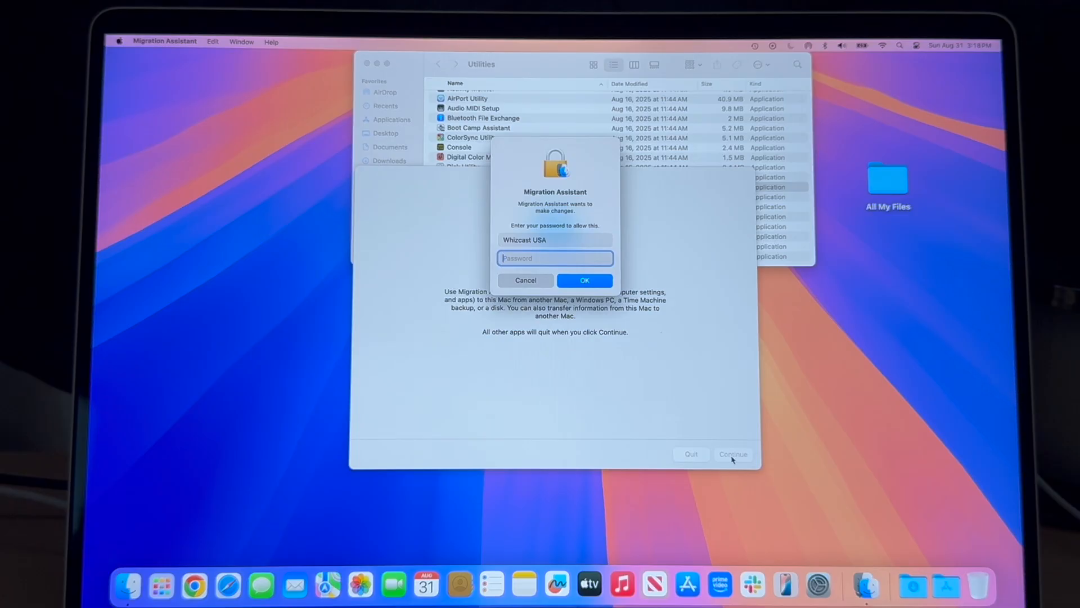
pyautogui.write('•')
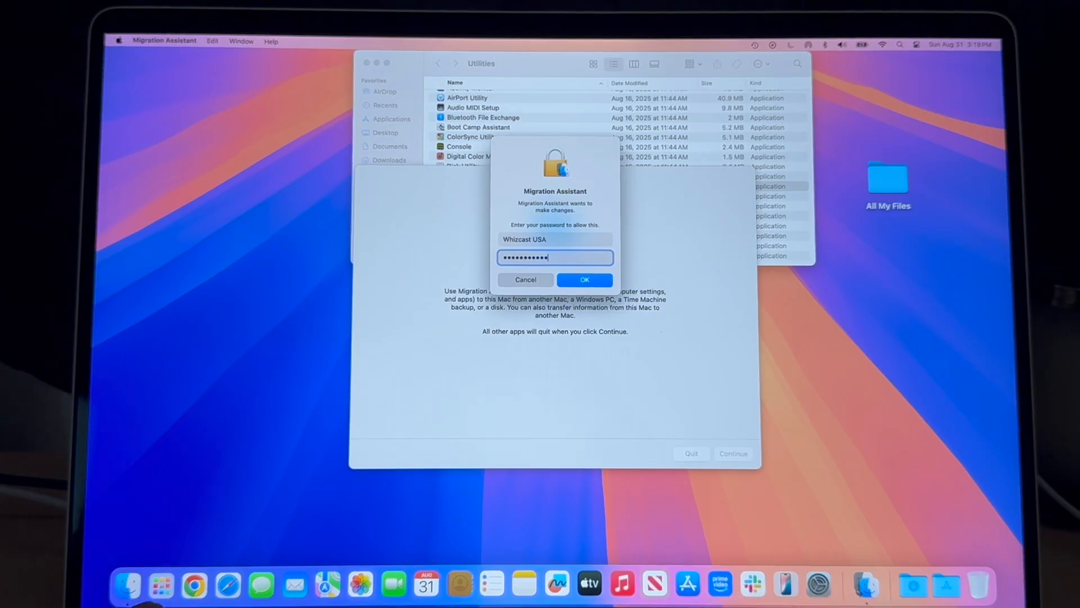
pyautogui.write('••')
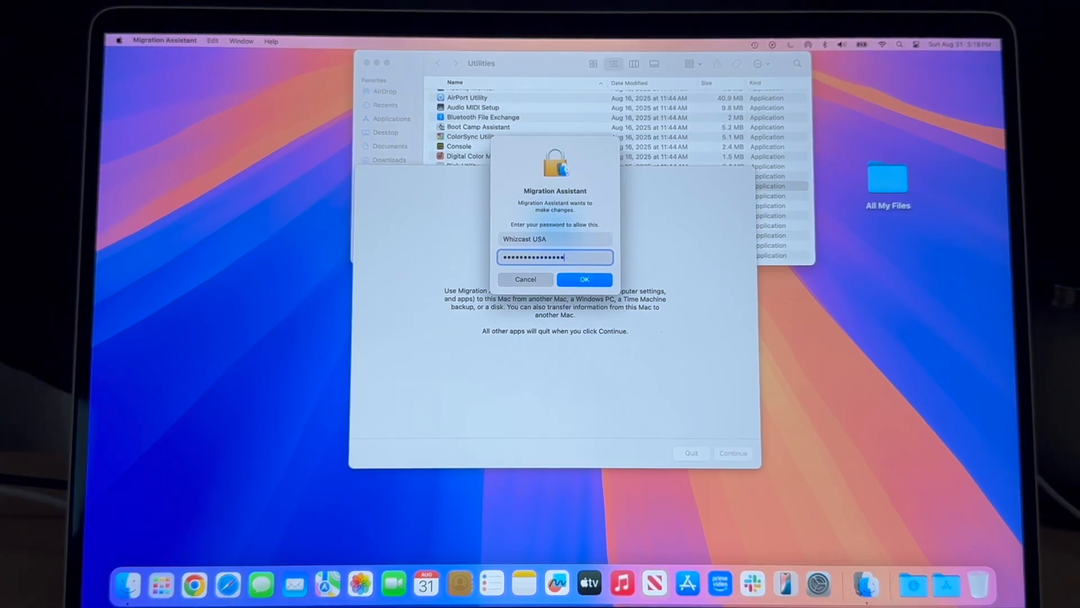
pyautogui.click(586, 279)
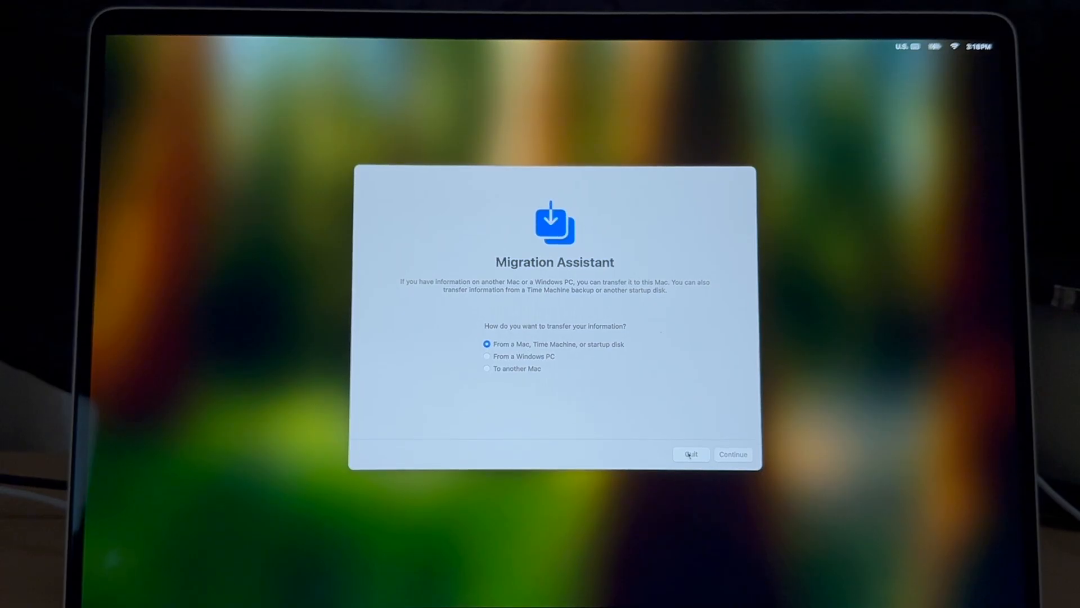
pyautogui.moveTo(488, 369)
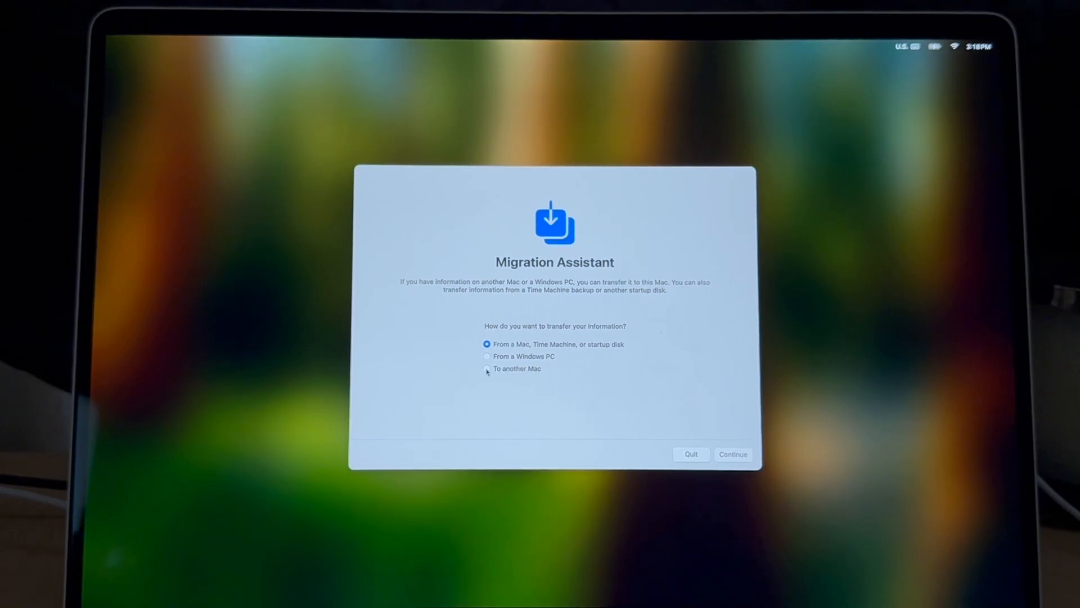
# - Choose 'To another Mac' as the transfer direction and continue
pyautogui.click(486, 368)
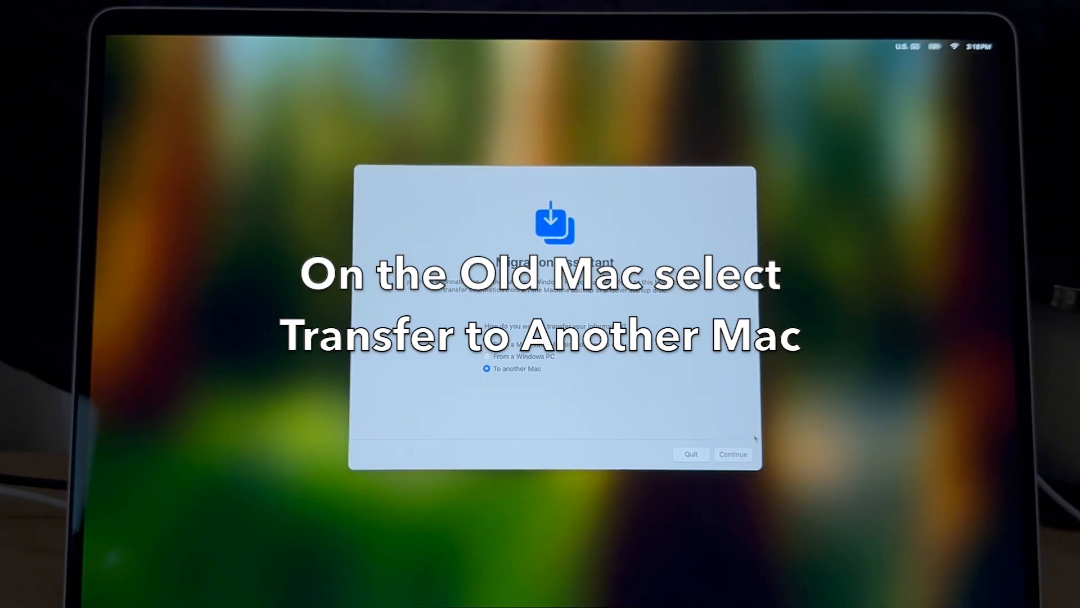
pyautogui.click(734, 454)
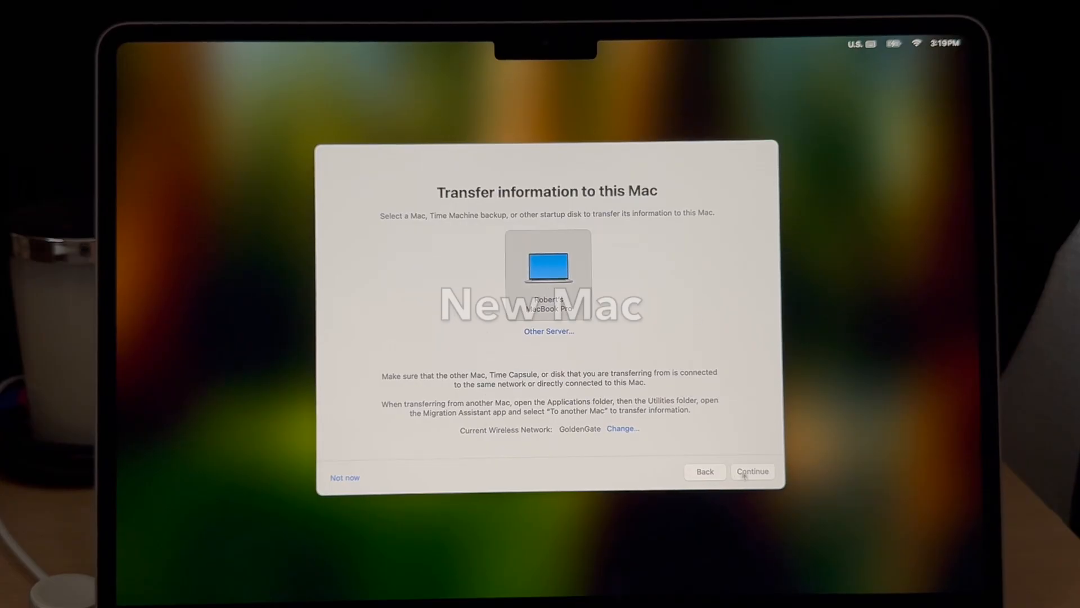
# - Continue with the old MacBook Pro as the source, with applications, account, files and settings selected
pyautogui.click(752, 470)
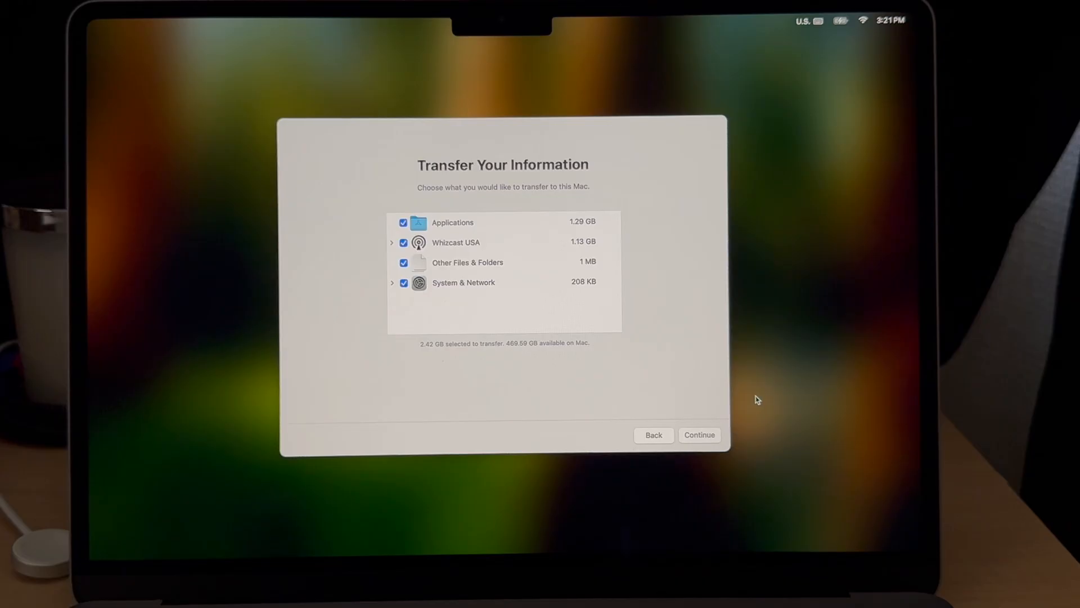
pyautogui.moveTo(531, 214)
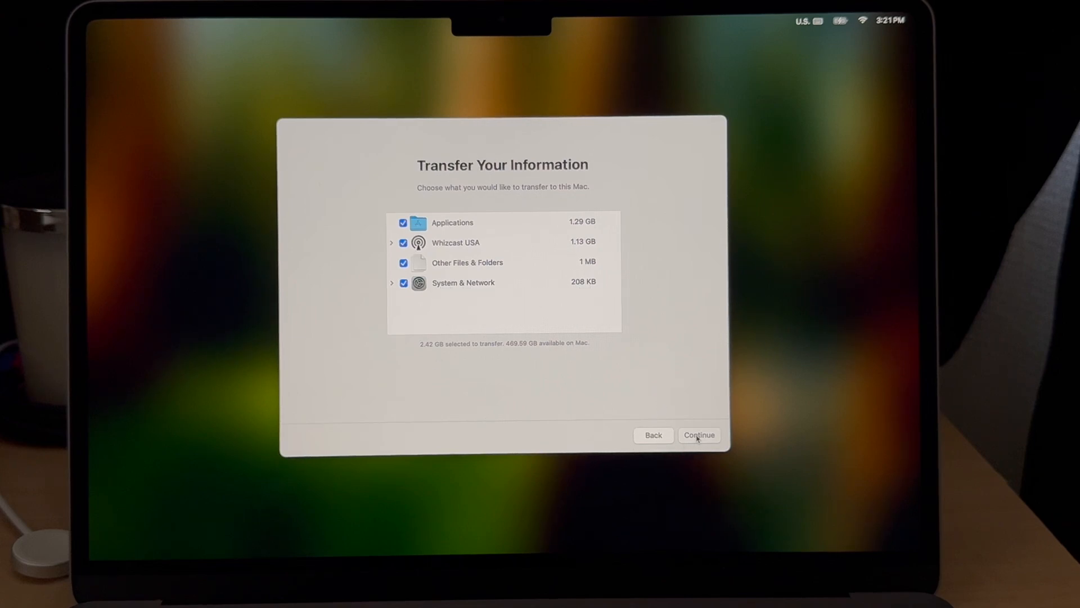
# - Set a login password for the migrated administrator account and start the data transfer
pyautogui.click(700, 434)
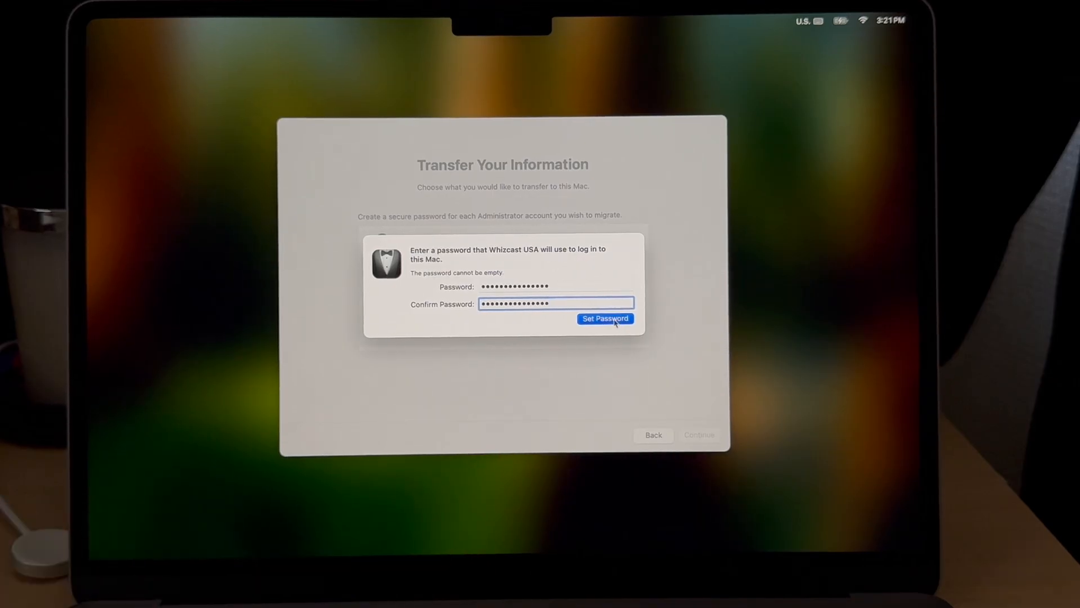
pyautogui.click(606, 319)
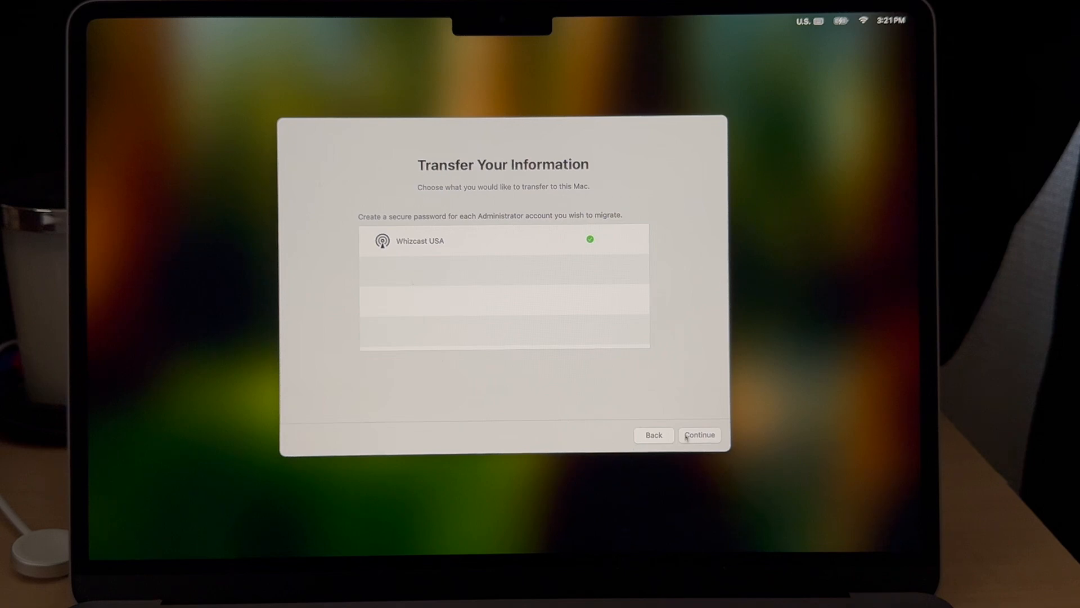
pyautogui.click(700, 435)
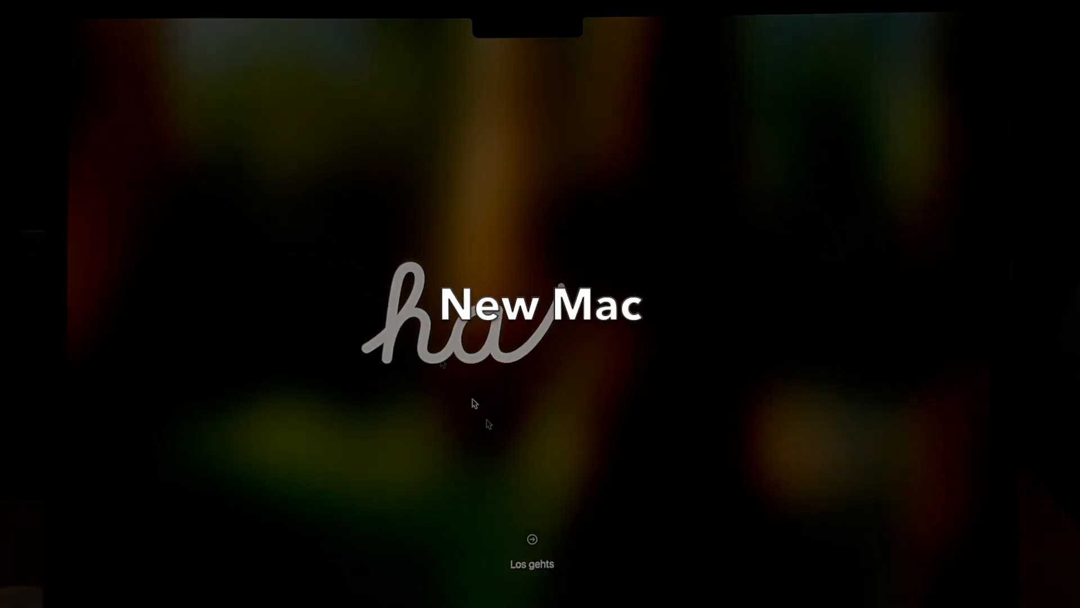
# - Get Started on the hello screen and agree to the macOS software license, confirming the agreement
pyautogui.click(531, 554)
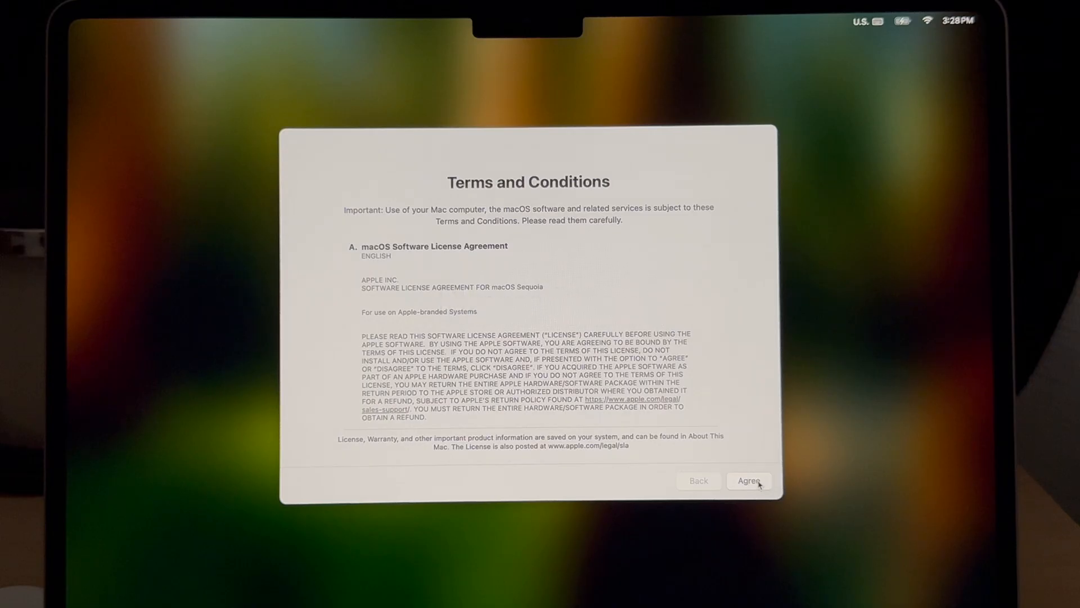
pyautogui.click(750, 480)
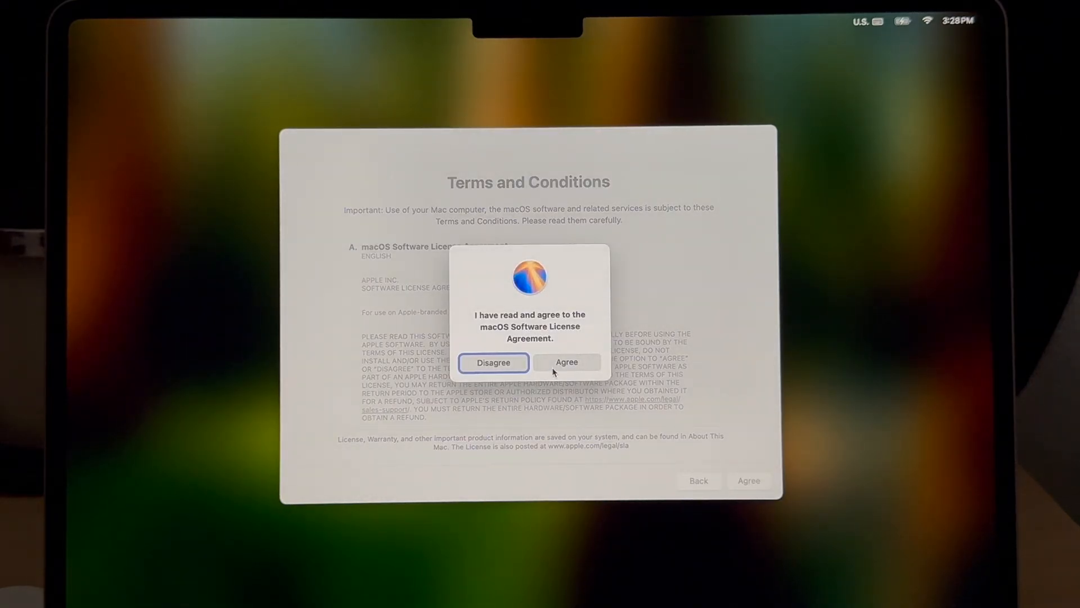
pyautogui.click(566, 363)
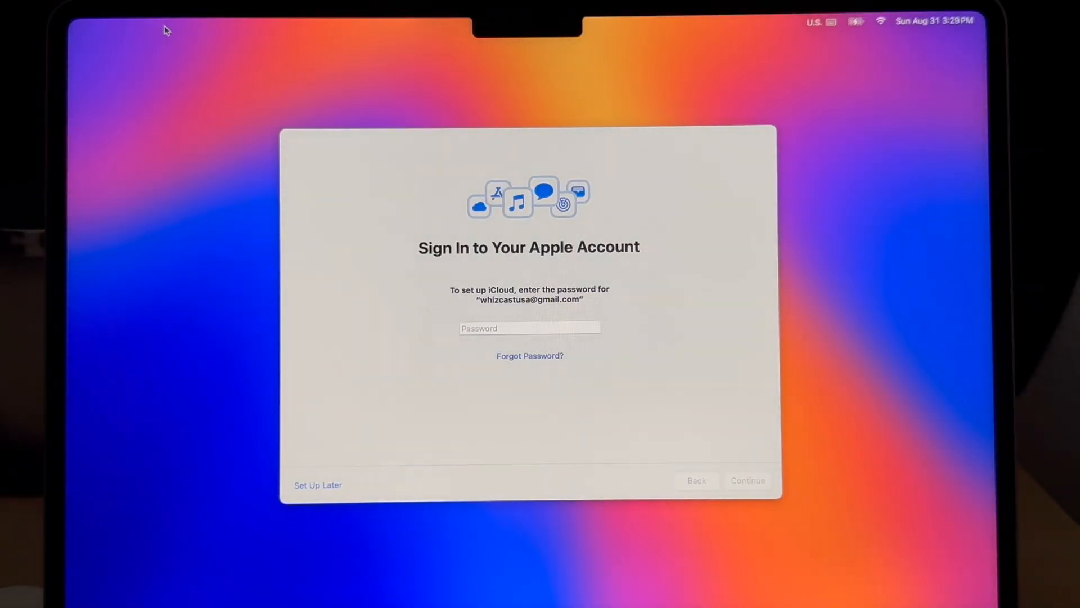
pyautogui.moveTo(319, 185)
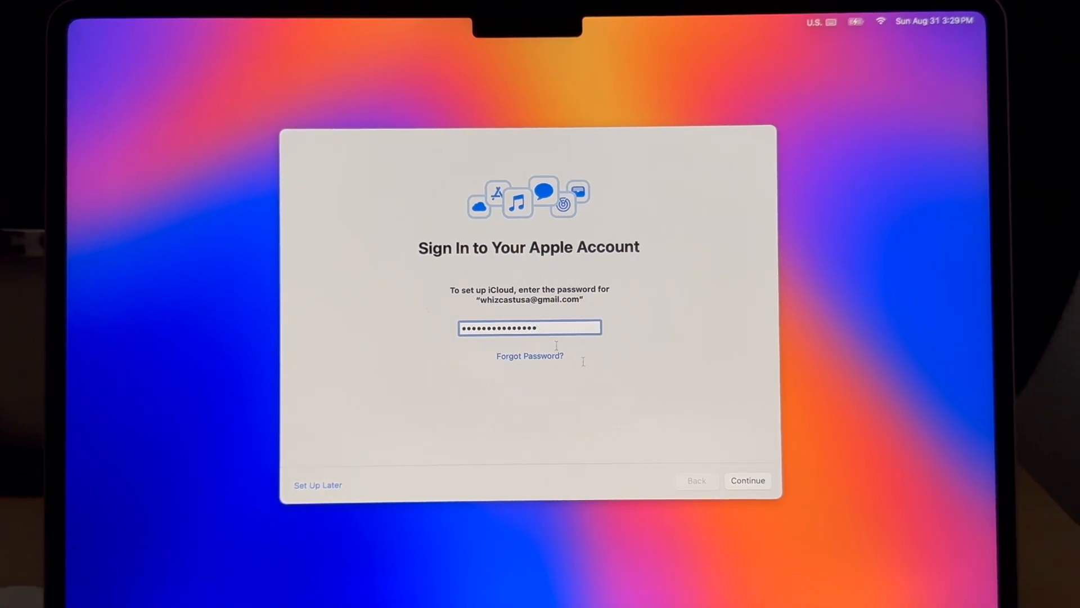
# - Submit the Apple Account password and enter the six-digit verification code
pyautogui.click(747, 481)
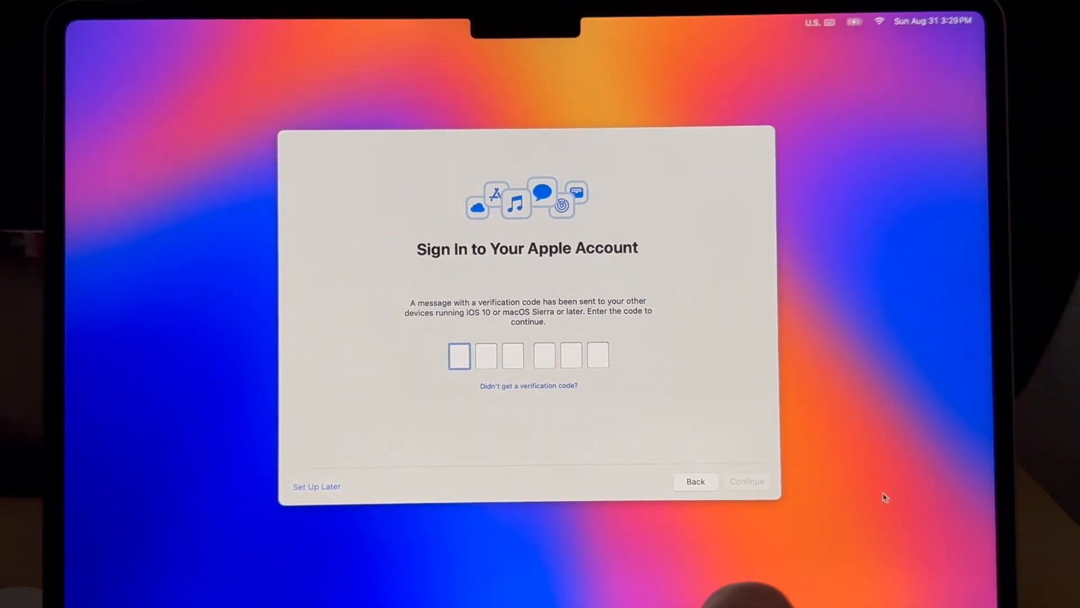
pyautogui.write('996')
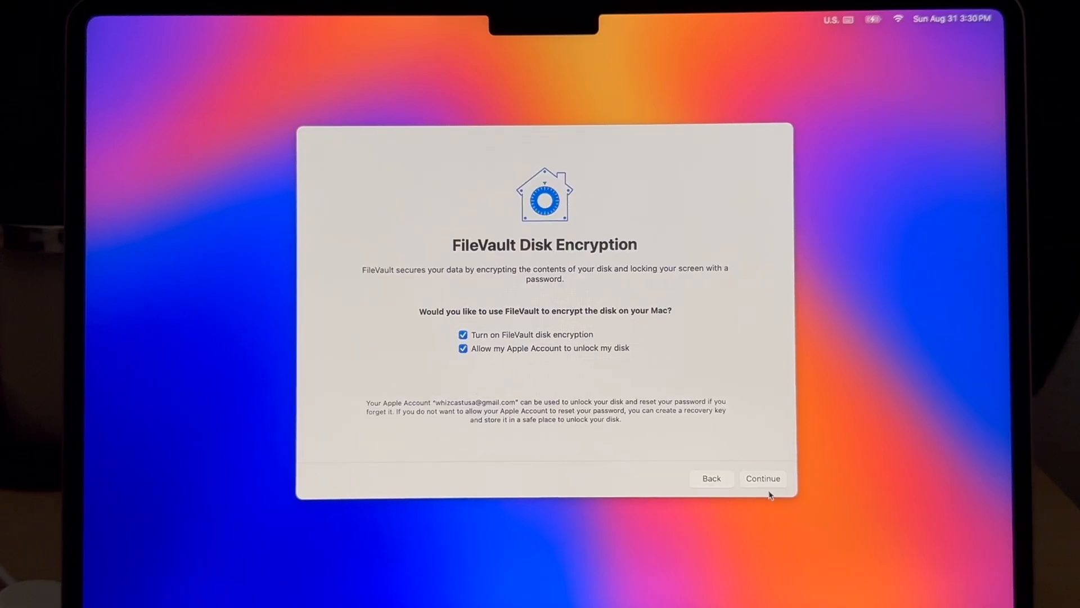
# - Keep FileVault on, enroll a Touch ID fingerprint, and leave the welcome screen for the desktop
pyautogui.click(762, 478)
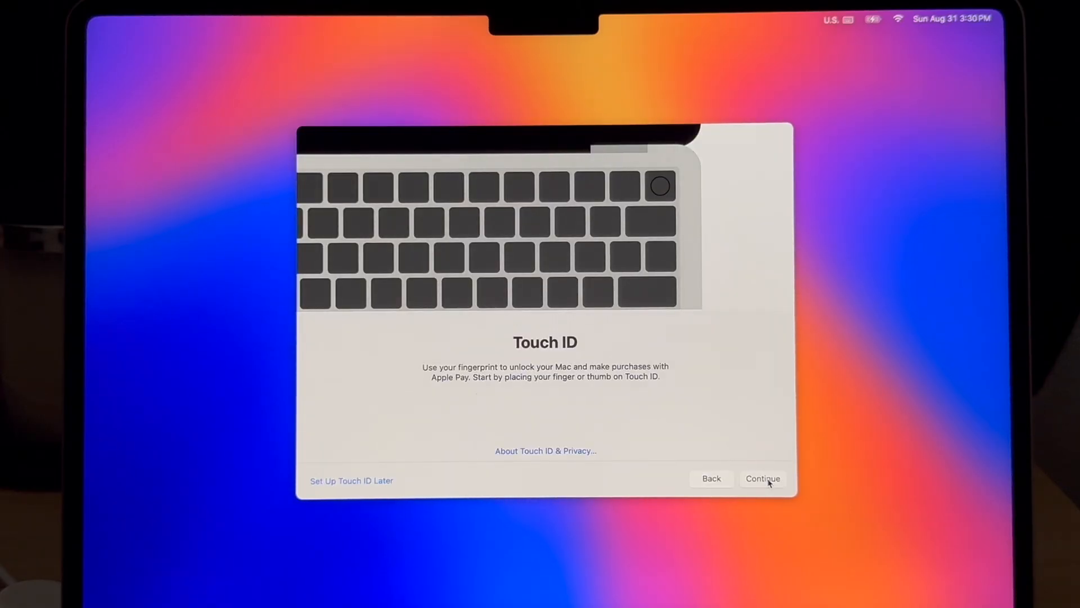
pyautogui.click(763, 479)
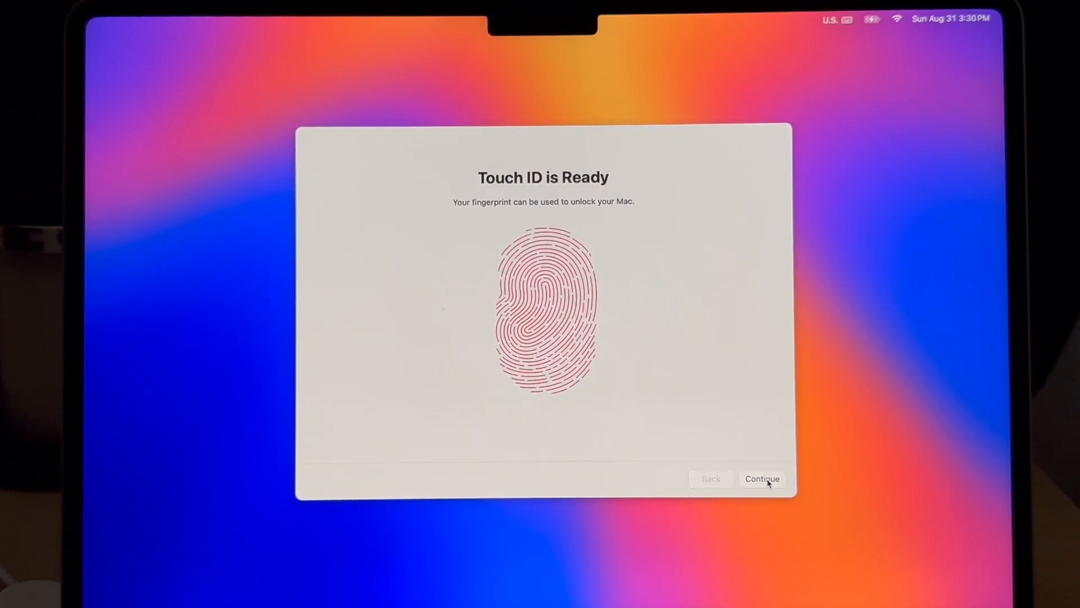
pyautogui.click(763, 480)
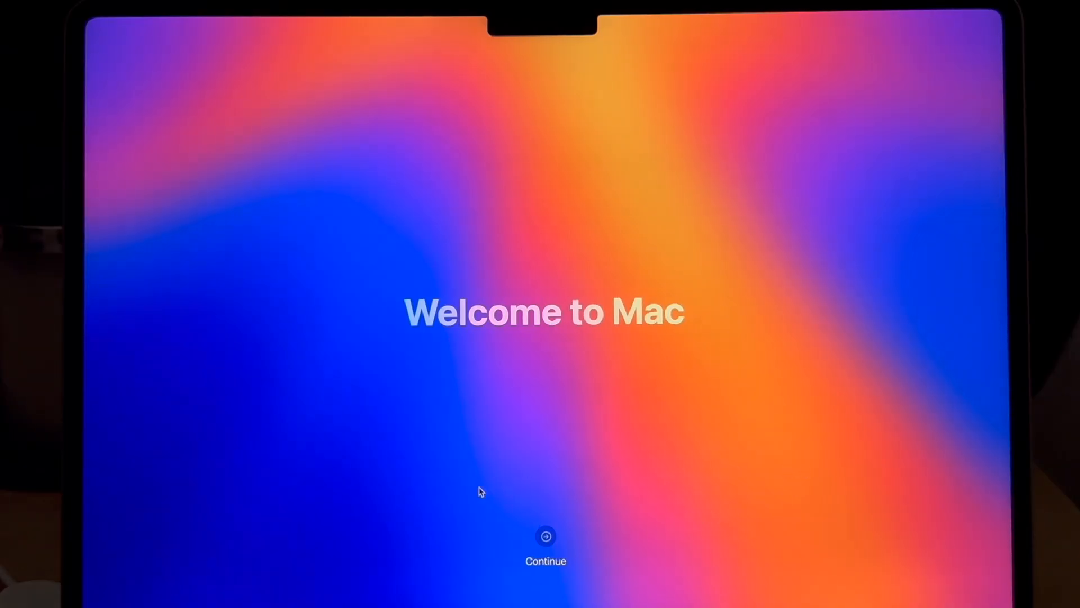
pyautogui.click(545, 535)
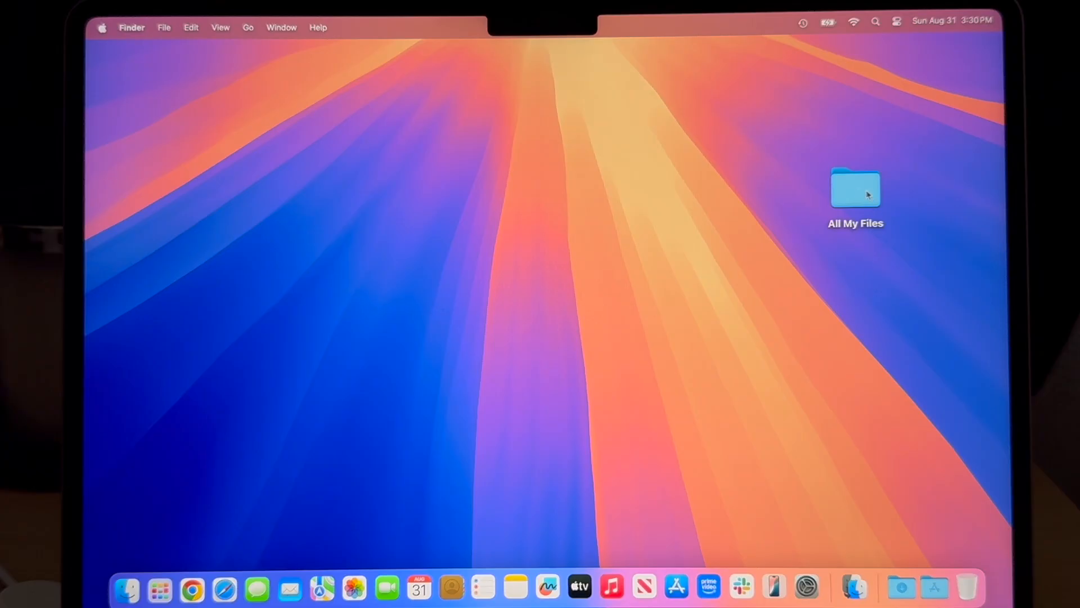
# - Check the transferred All My Files folder, then launch Safari to see the migrated bookmarks
pyautogui.doubleClick(857, 189)
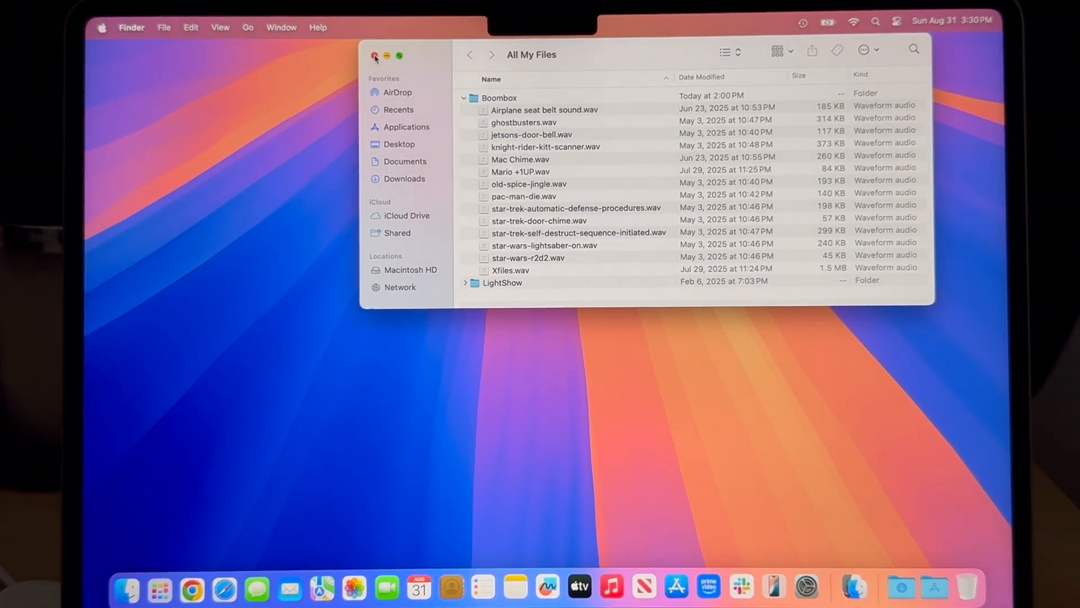
pyautogui.click(375, 56)
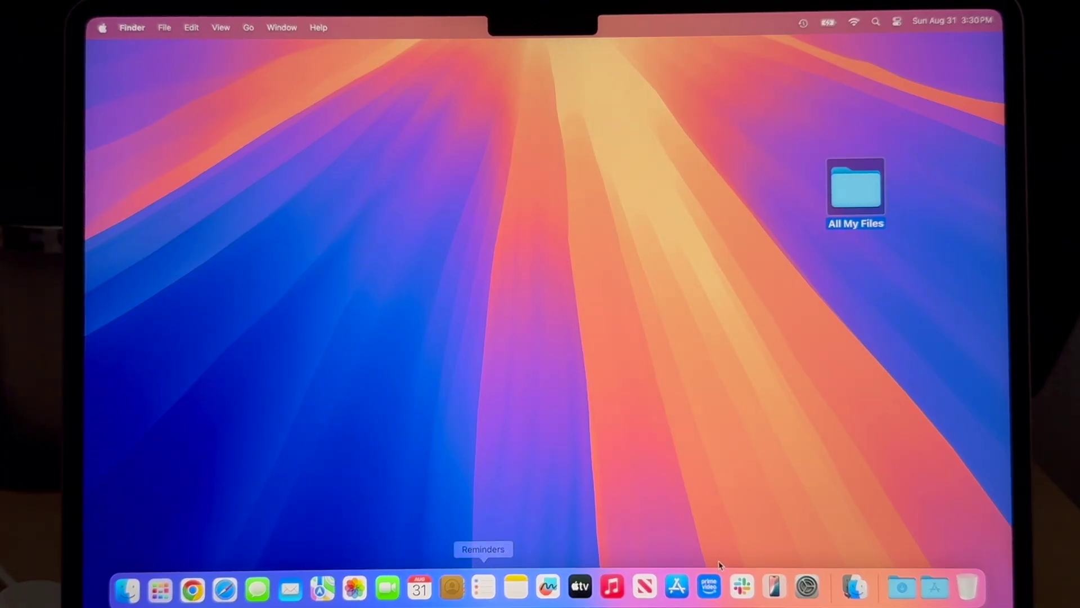
pyautogui.moveTo(677, 586)
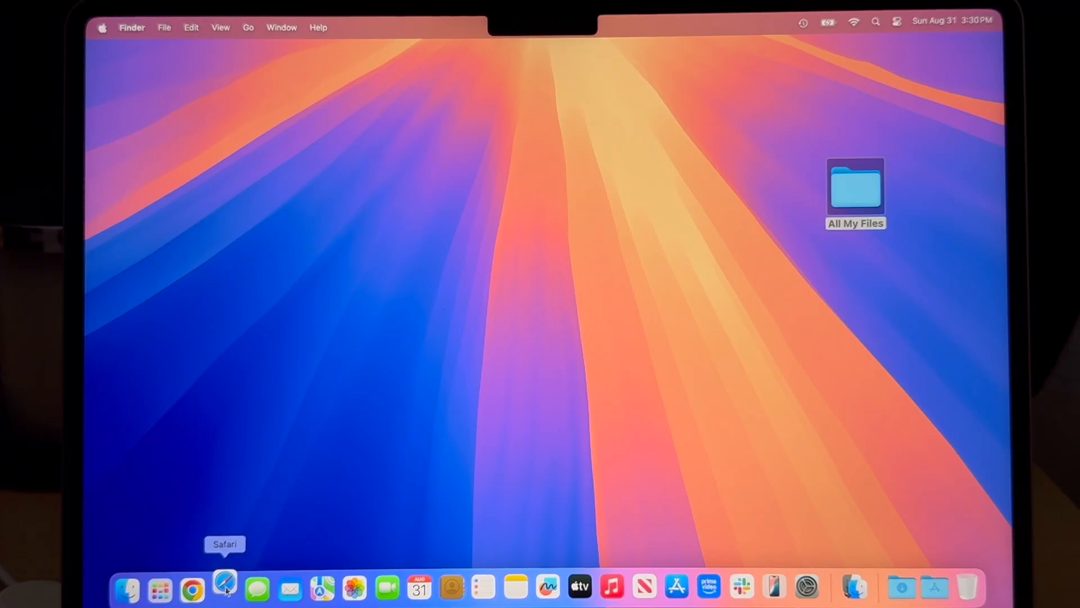
pyautogui.click(225, 589)
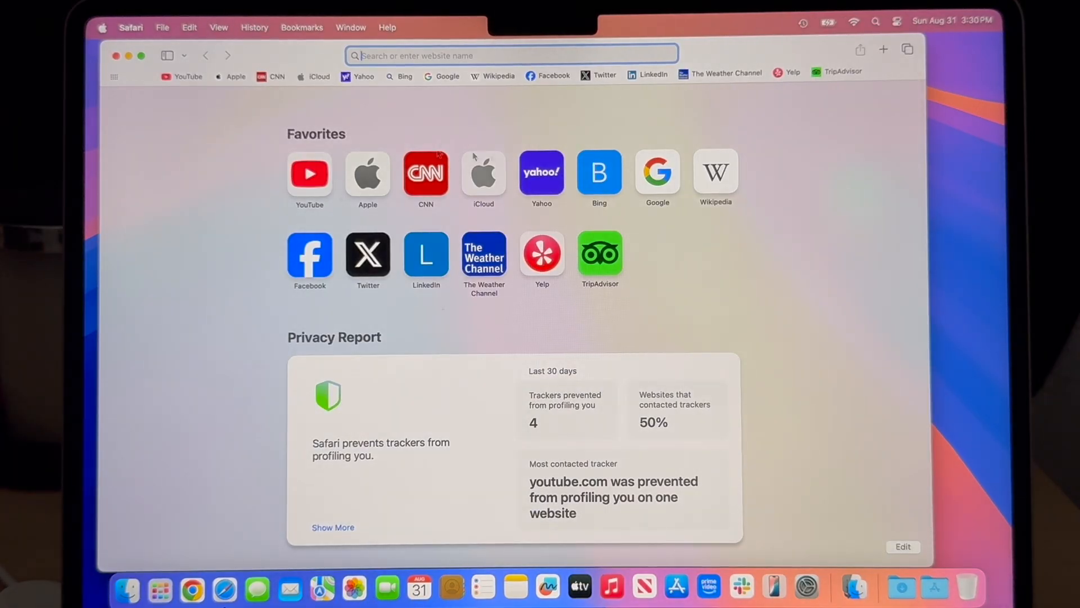
pyautogui.moveTo(387, 162)
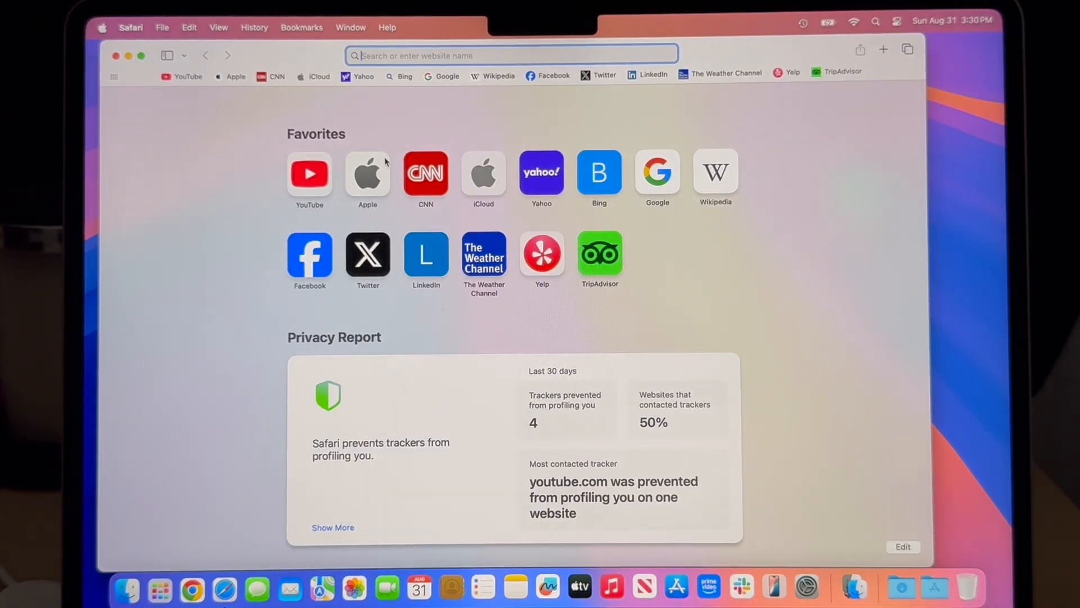